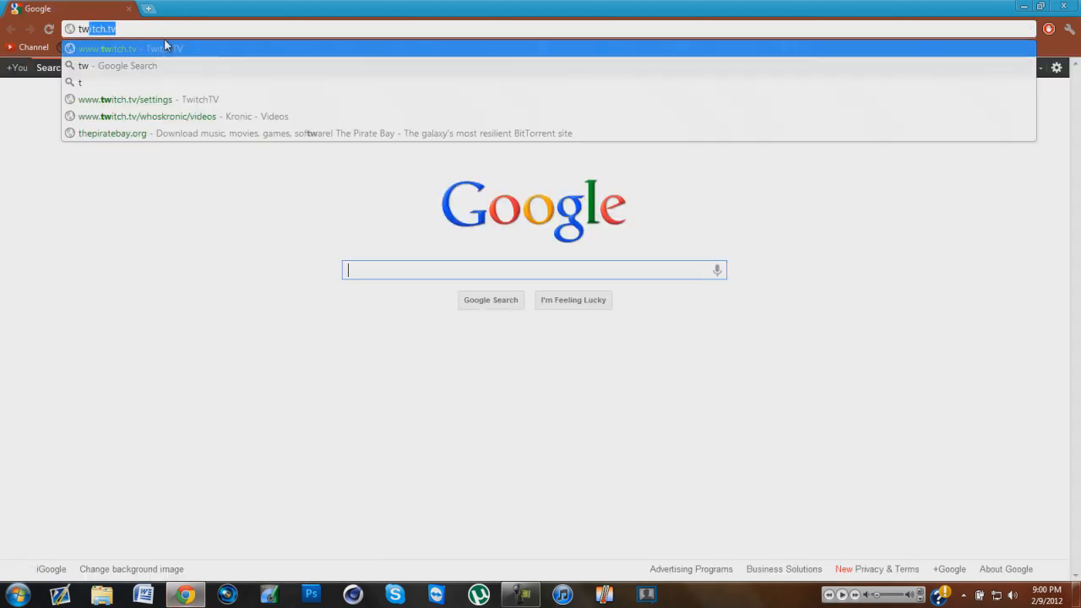
# Load twitch.tv and expand the account menu from the username dropdown.
pyautogui.click(108, 47)
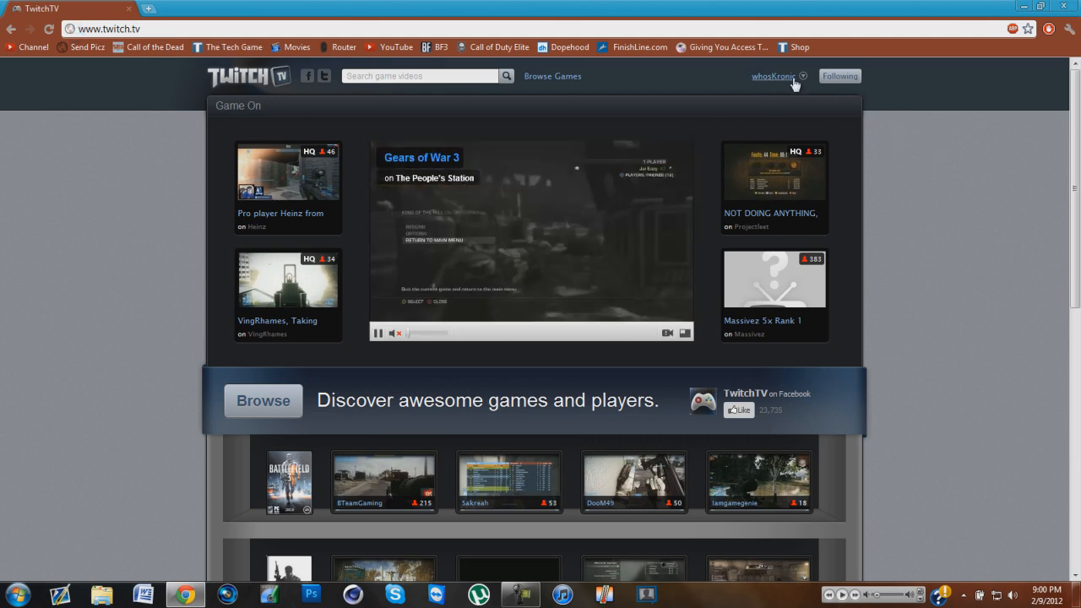
pyautogui.click(772, 76)
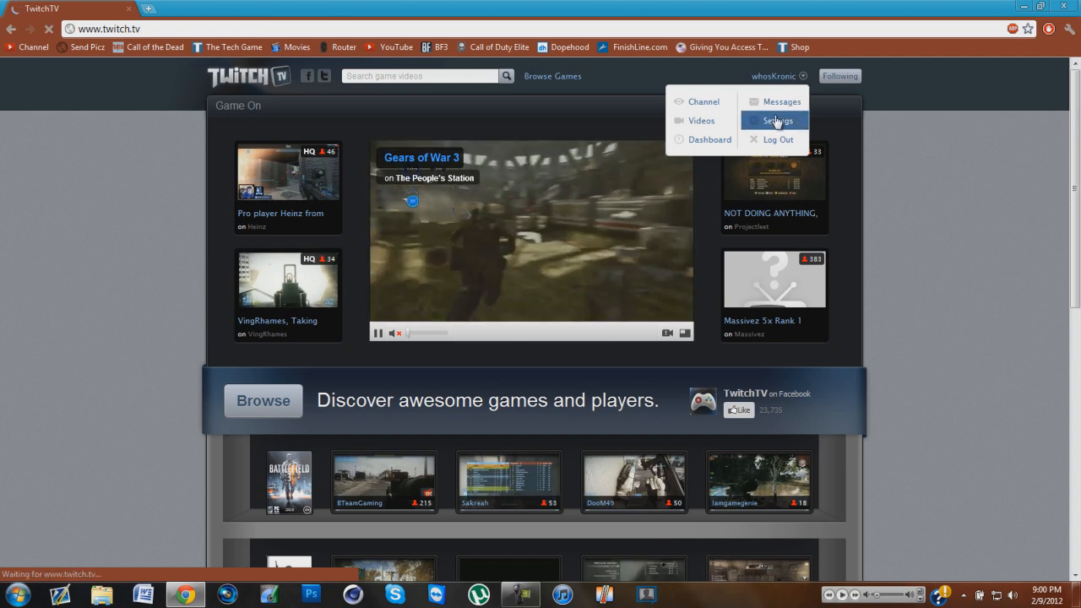
# Go to account Settings and scroll to the Youtube Connection section.
pyautogui.click(777, 120)
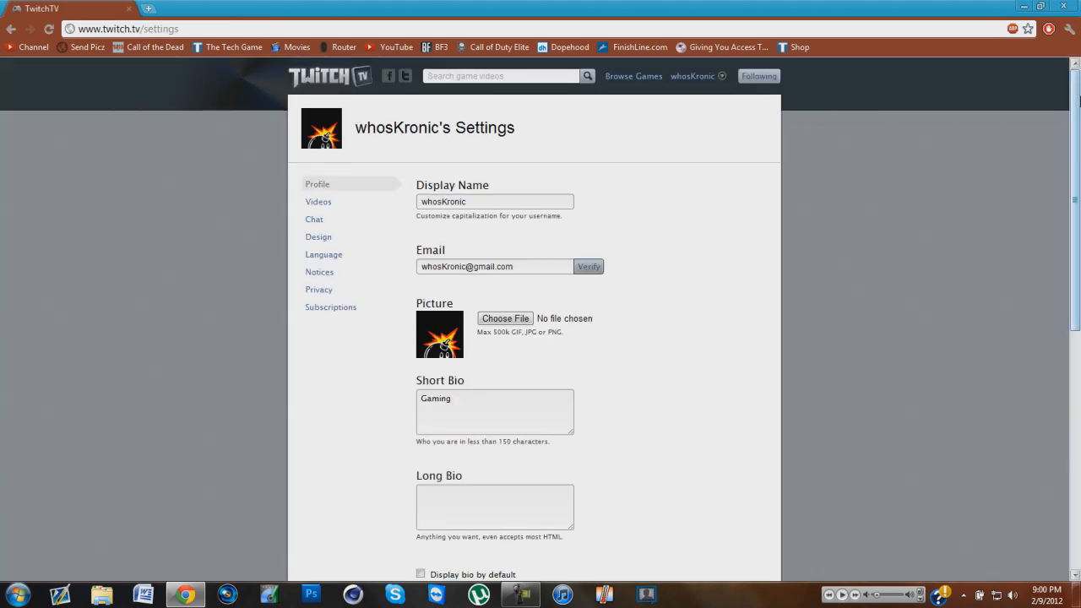
pyautogui.scroll(-3)
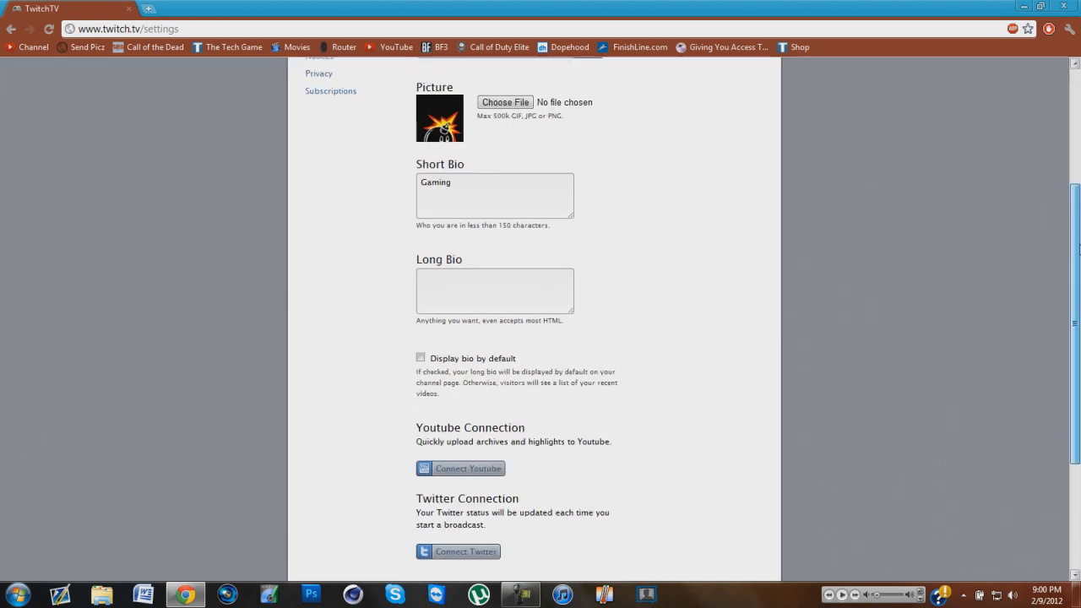
pyautogui.scroll(-3)
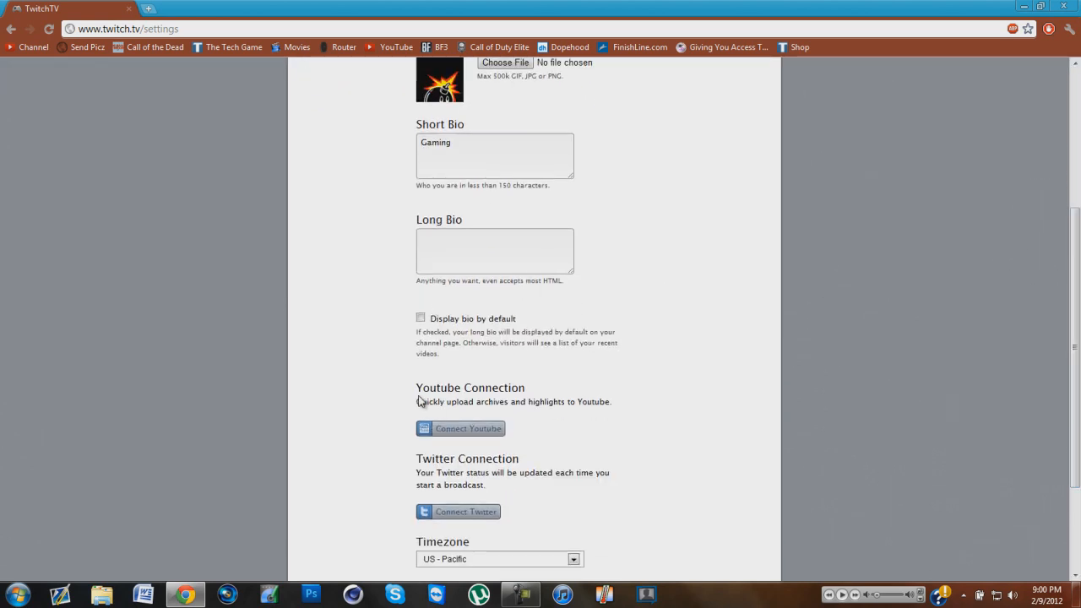
pyautogui.doubleClick(458, 402)
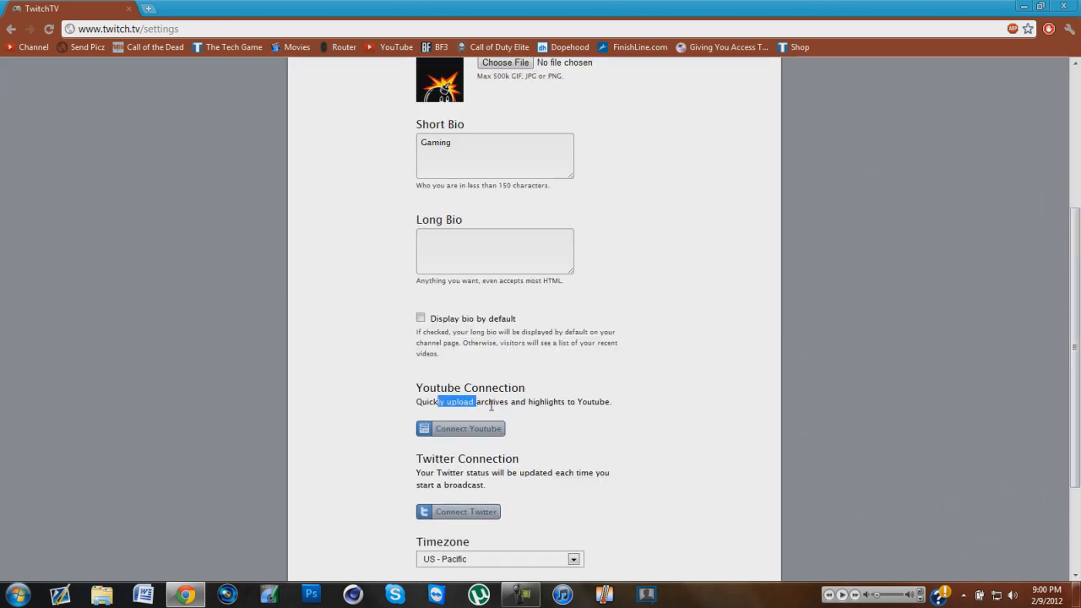
# Connect YouTube, allow Twitch access, and close the sharing confirmation popup.
pyautogui.click(468, 429)
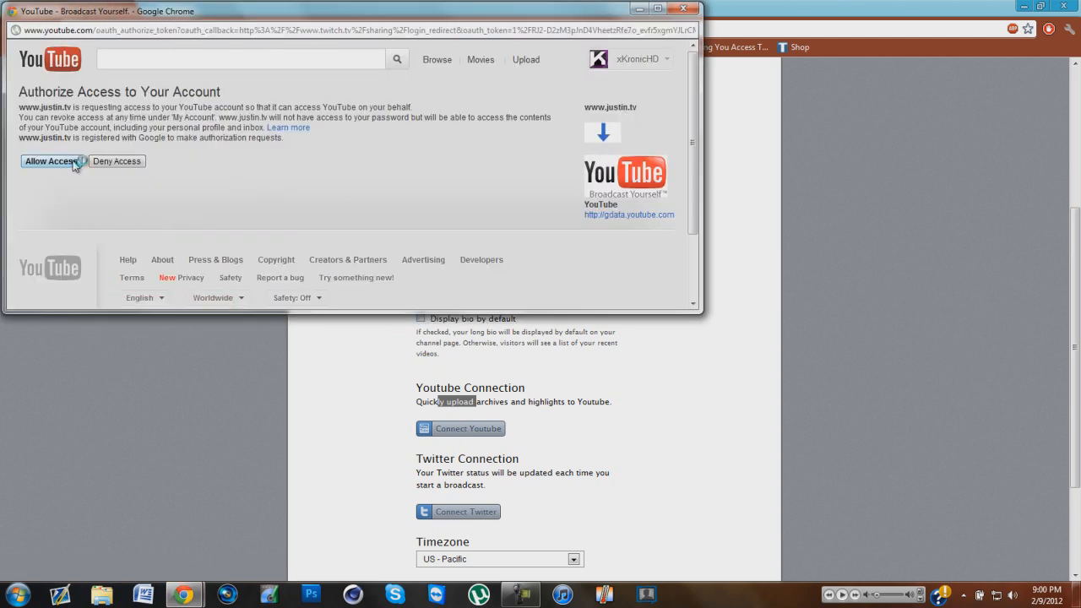
pyautogui.click(49, 163)
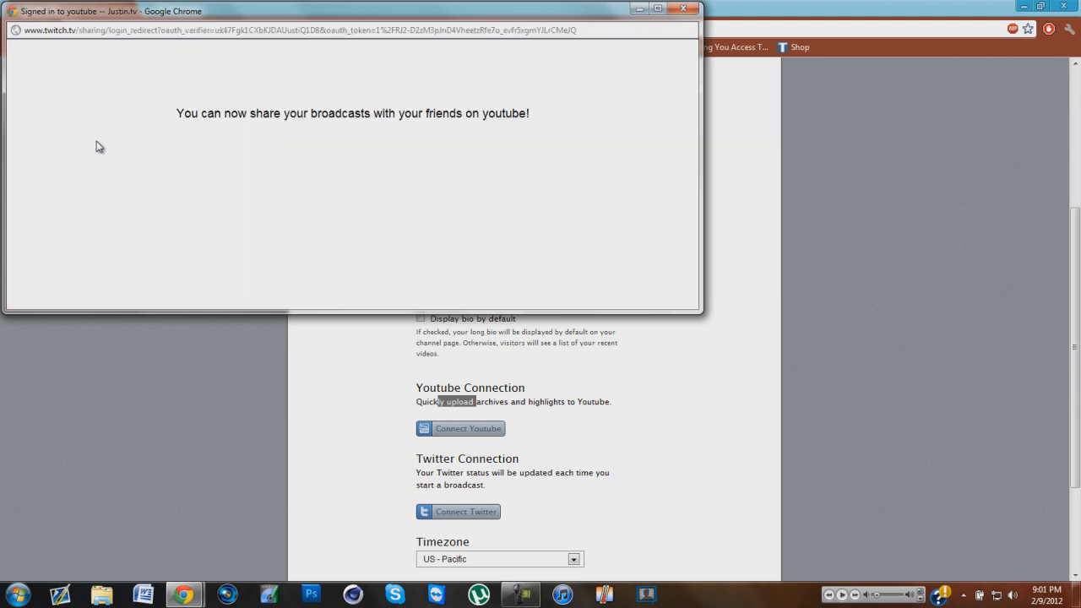
pyautogui.tripleClick(351, 113)
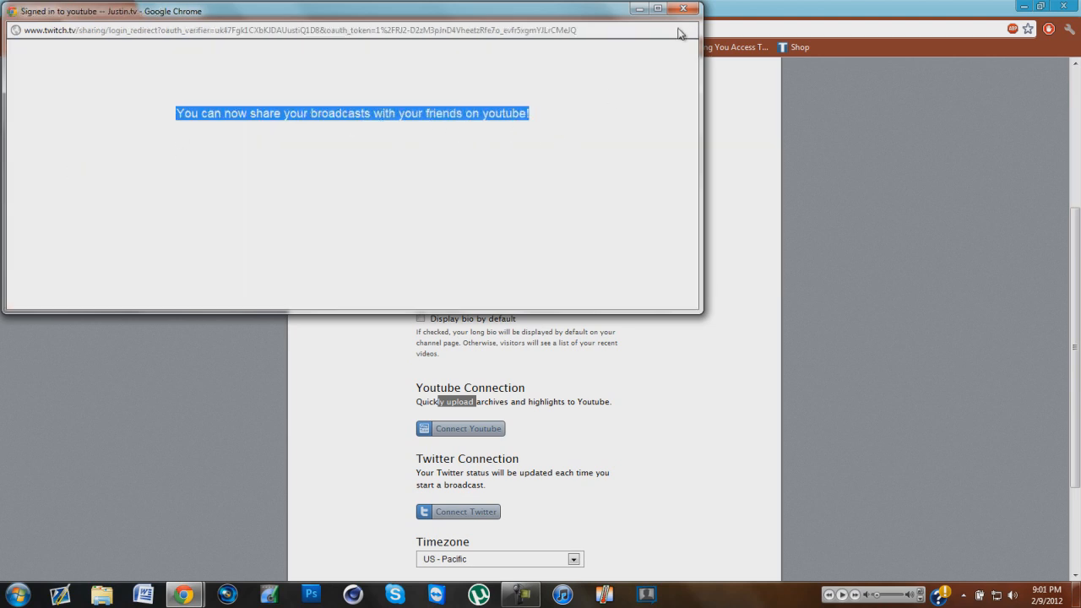
pyautogui.click(683, 8)
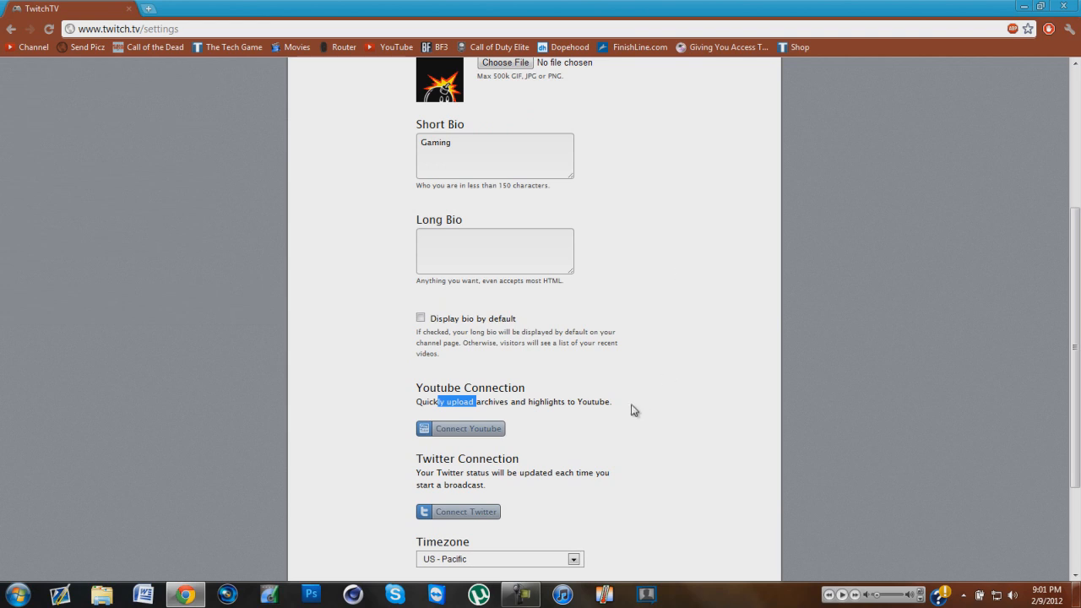
# From Videos, play the 'MW3 Road to Gold' broadcast and show its gear options menu.
pyautogui.scroll(3)
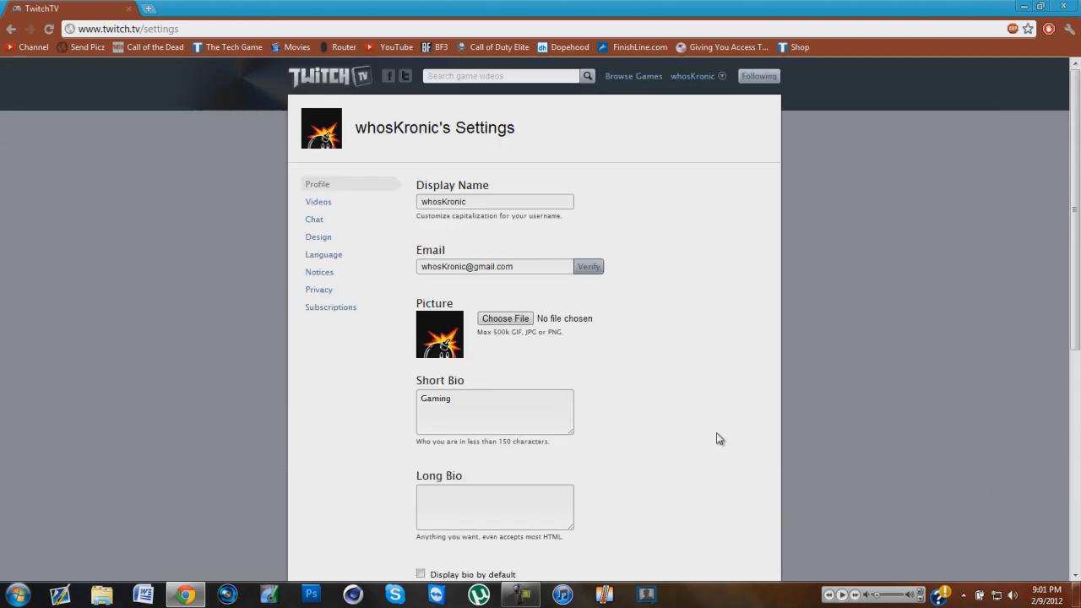
pyautogui.click(696, 76)
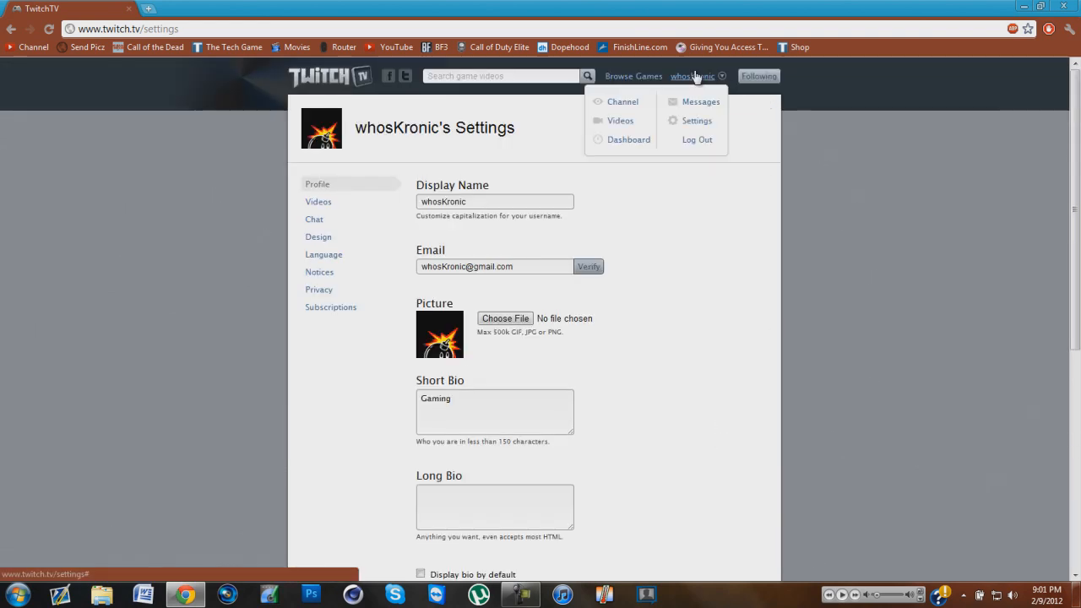
pyautogui.click(620, 120)
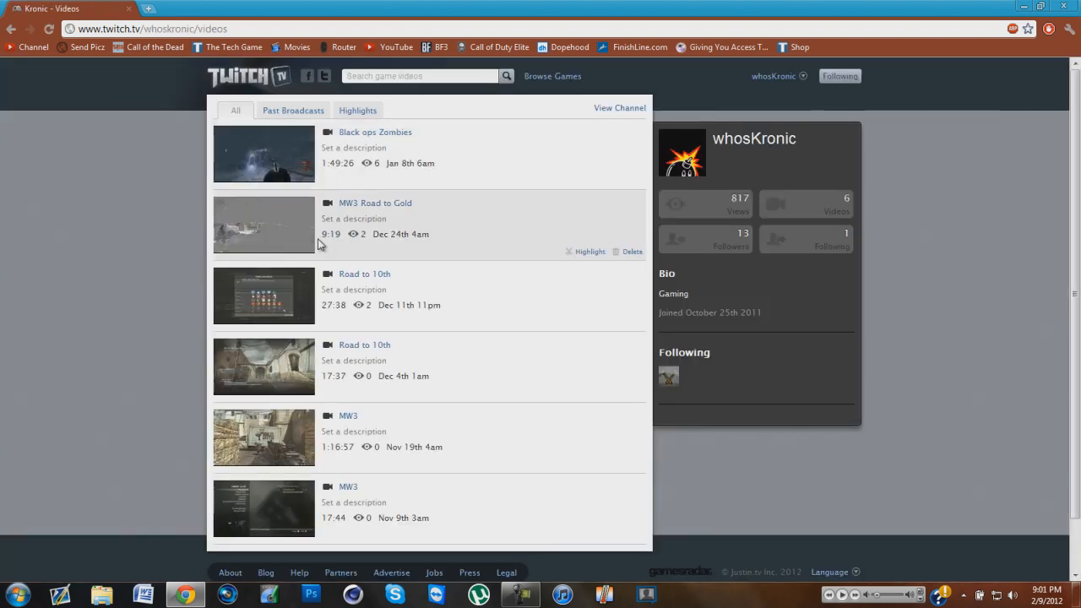
pyautogui.click(375, 203)
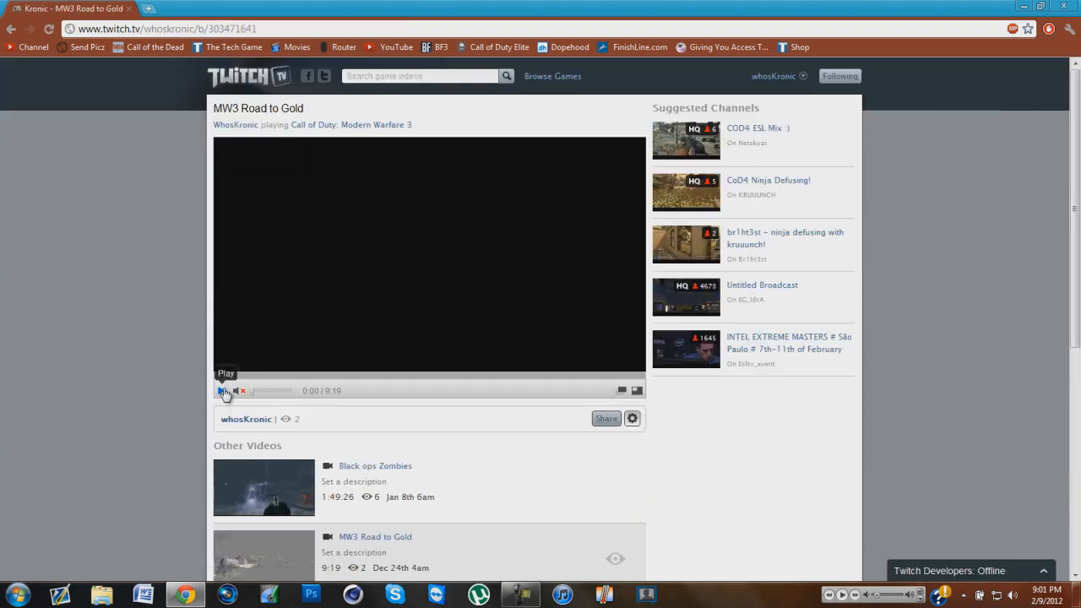
pyautogui.click(226, 391)
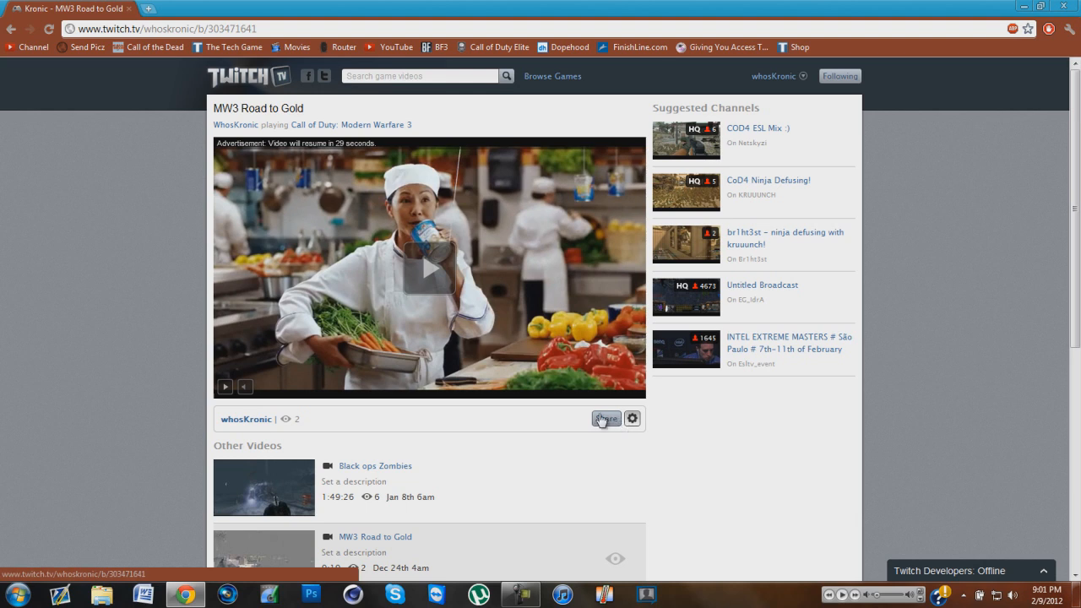
pyautogui.click(631, 419)
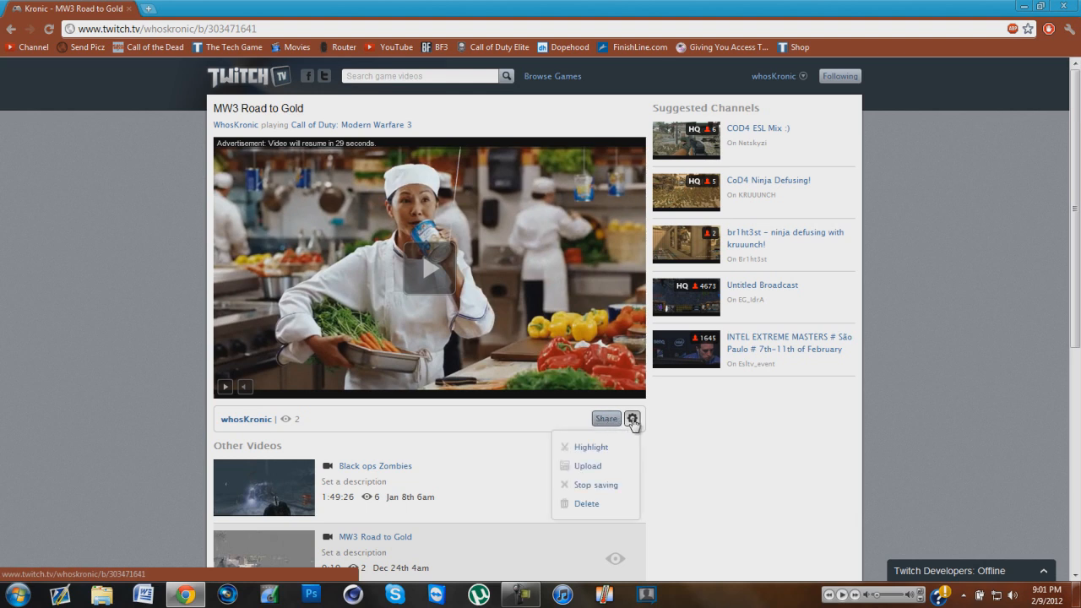
pyautogui.moveTo(586, 466)
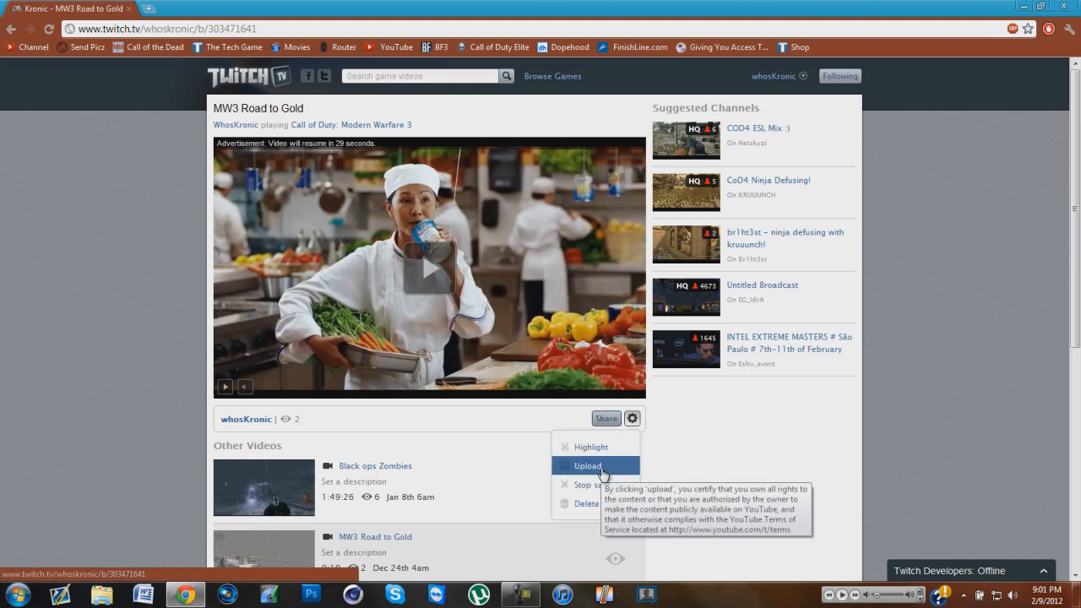
# Upload 'MW3 Road to Gold' to YouTube as Public, keeping the title and tags.
pyautogui.click(588, 467)
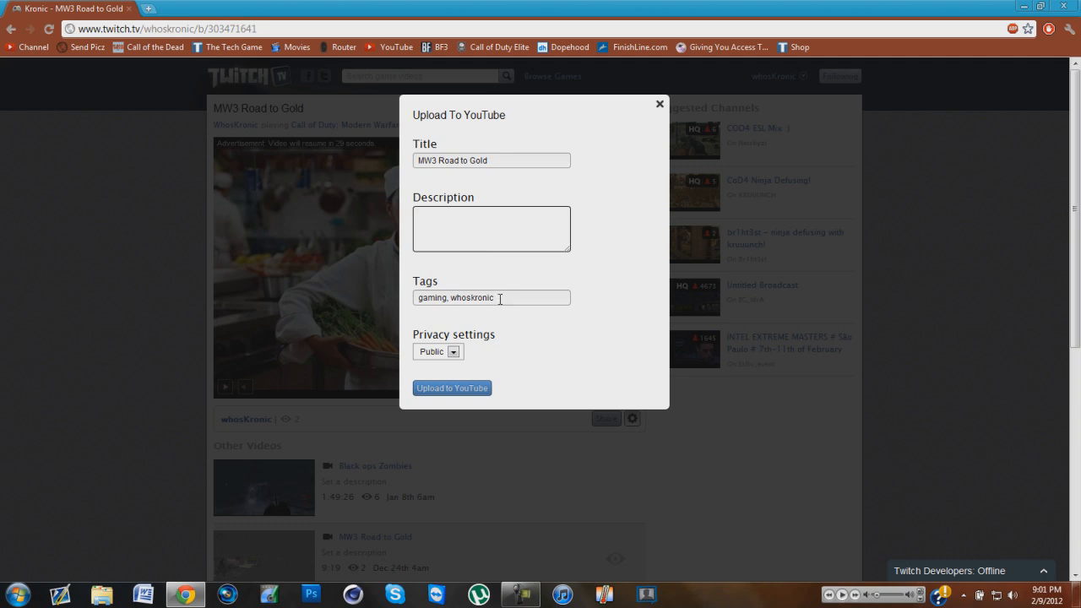
pyautogui.moveTo(558, 354)
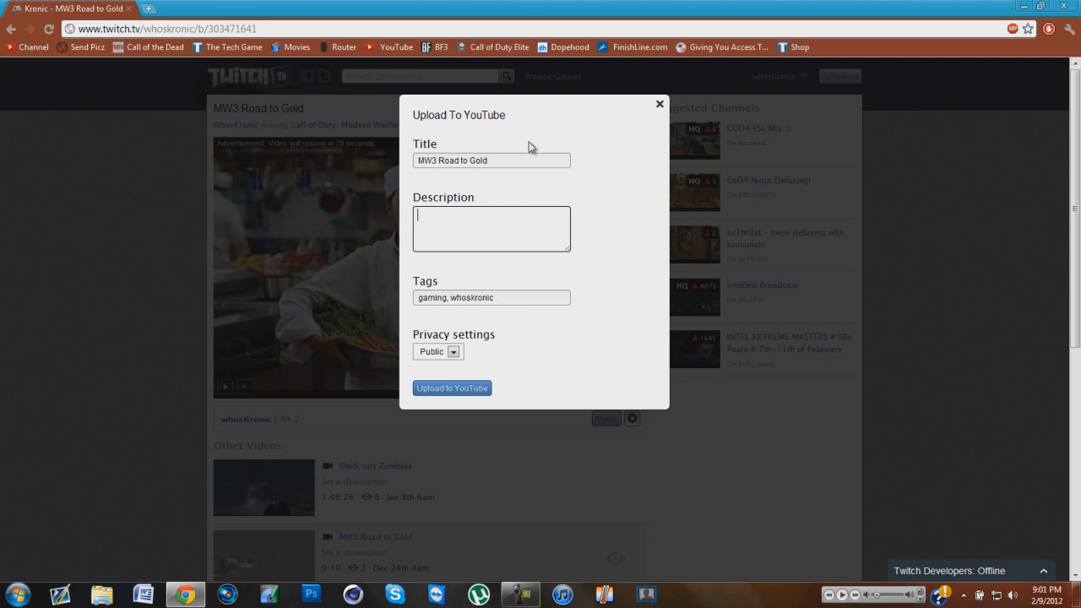
pyautogui.doubleClick(471, 298)
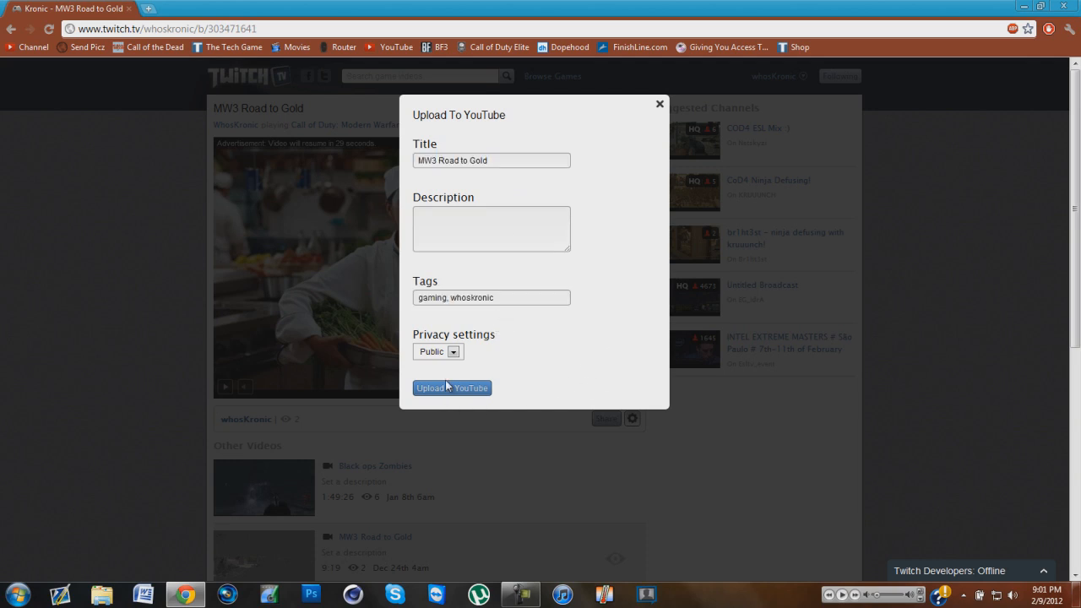
pyautogui.click(453, 386)
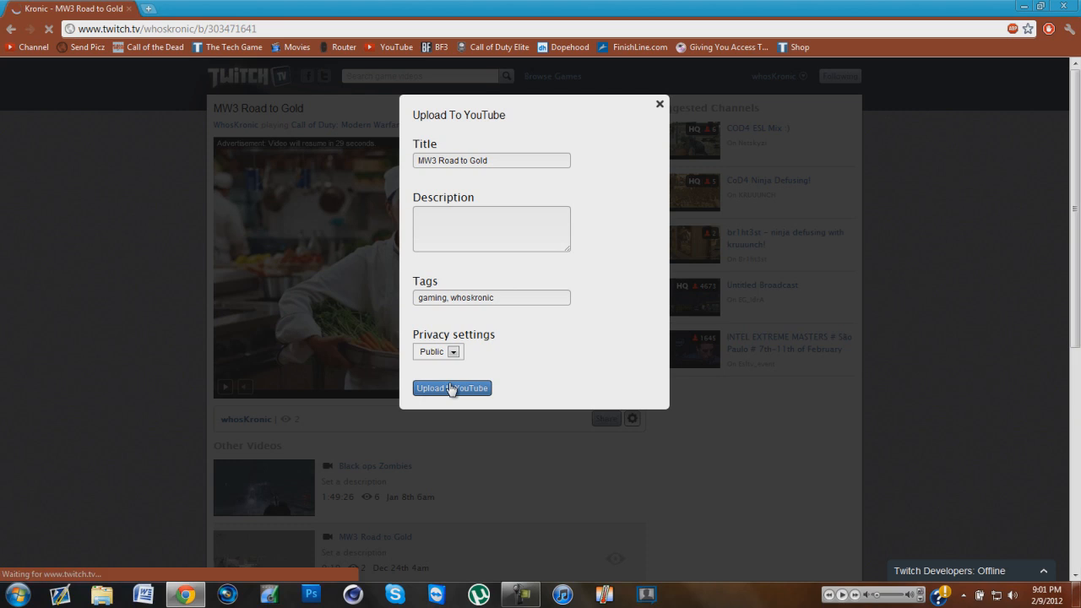
pyautogui.click(453, 386)
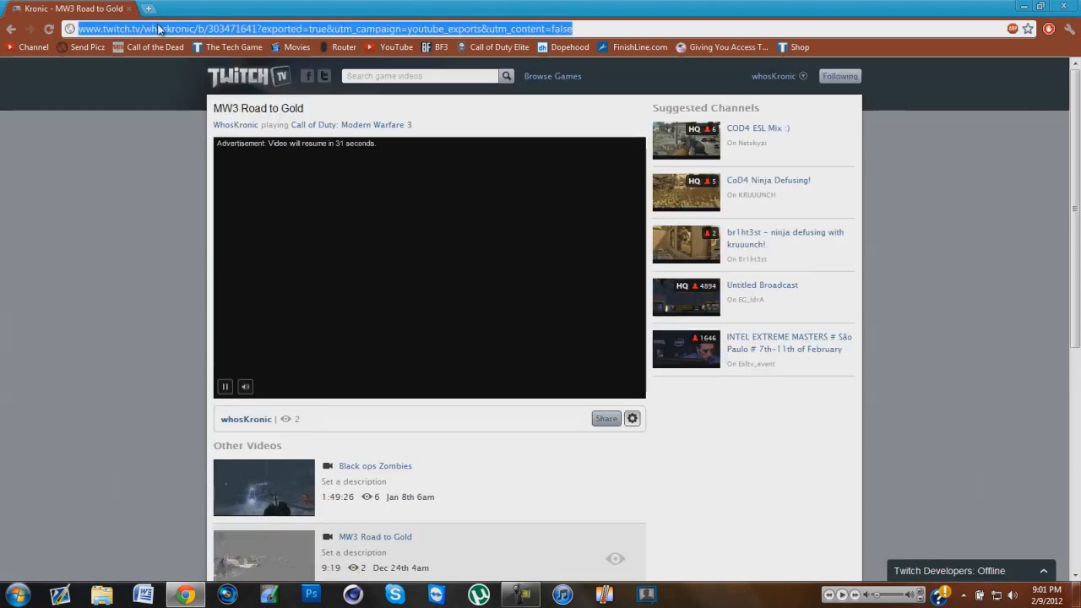
# Go to youtube.com and view Uploads in Video Manager, where 'MW3 Road to Gold' is processing.
pyautogui.click(396, 47)
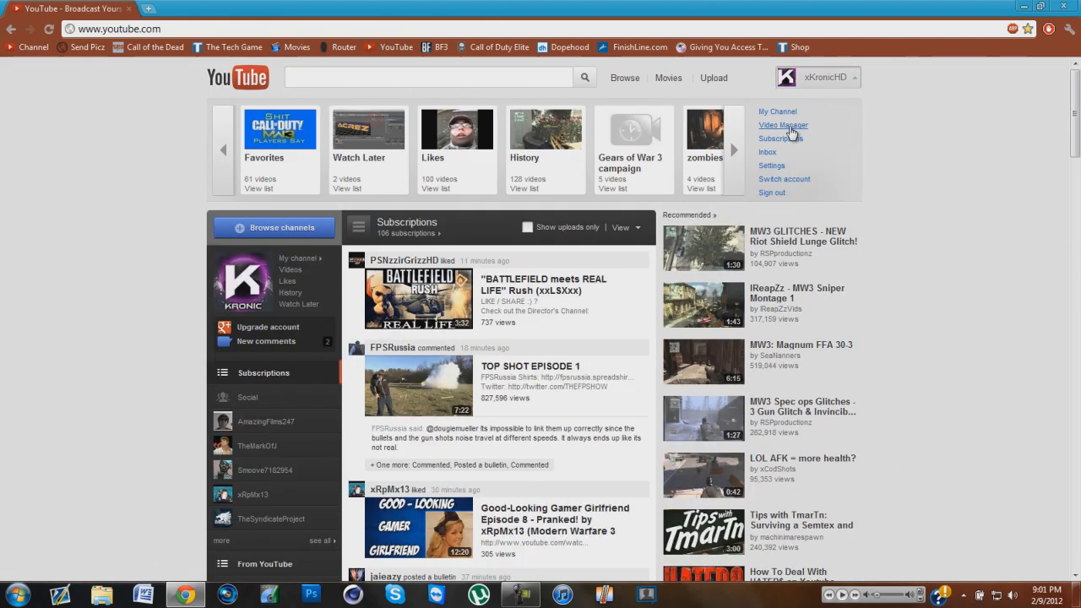
pyautogui.click(784, 125)
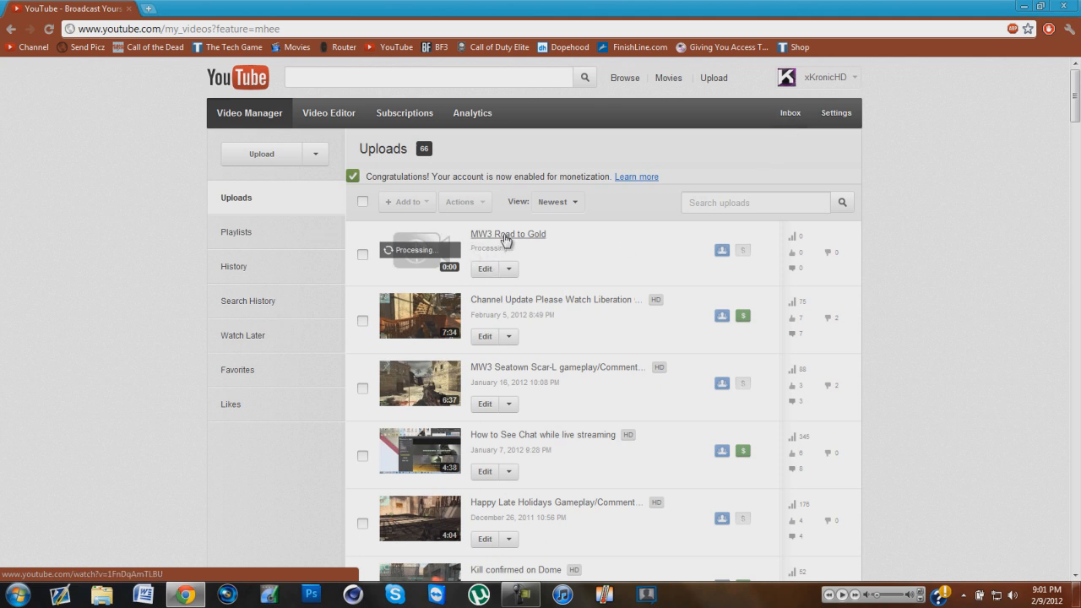
pyautogui.moveTo(605, 240)
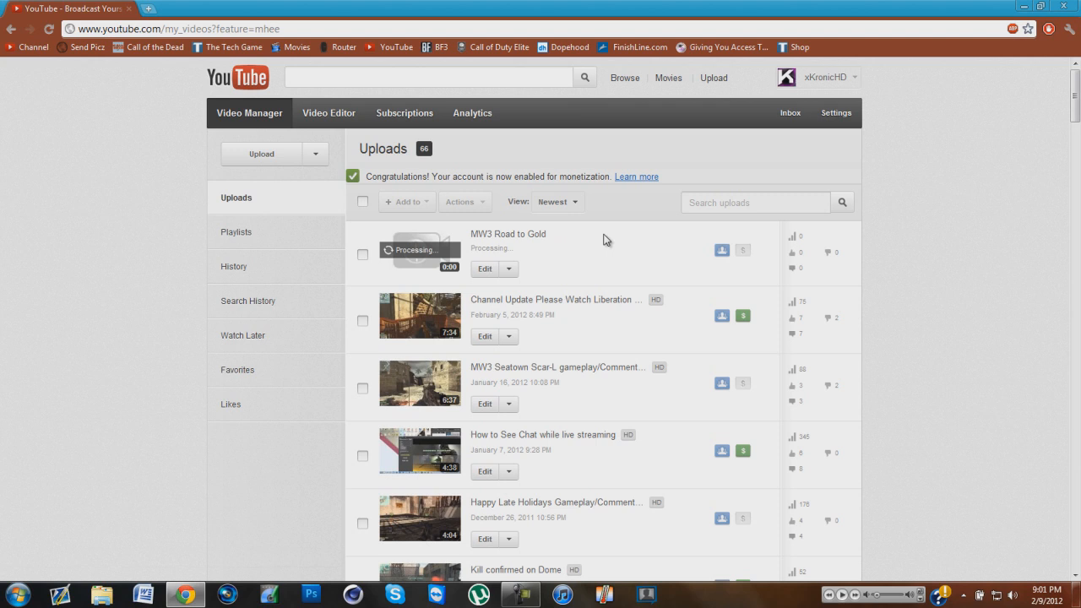
pyautogui.moveTo(399, 255)
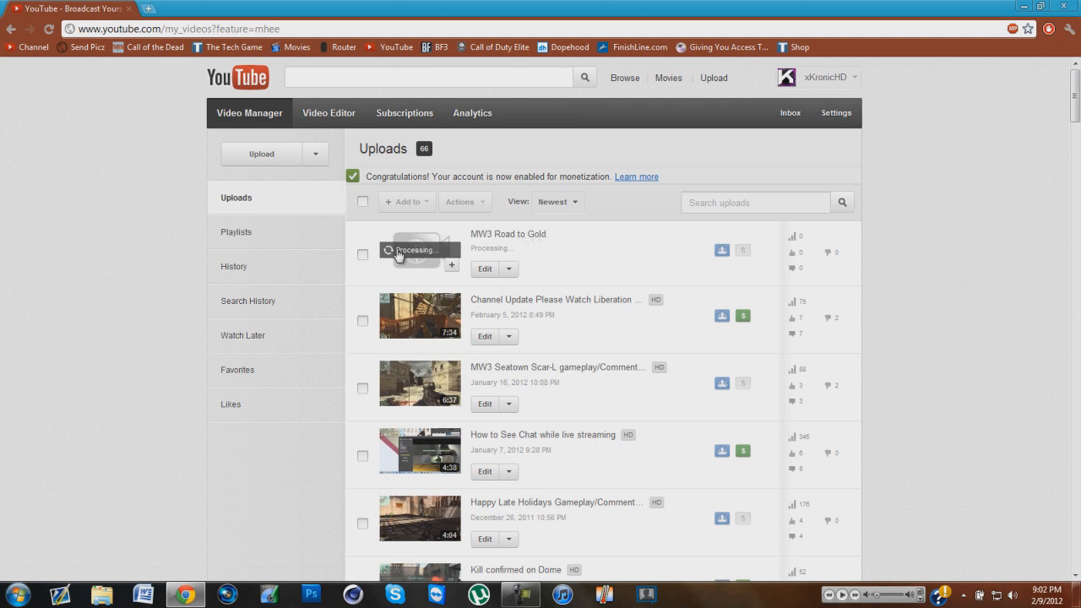
pyautogui.moveTo(611, 267)
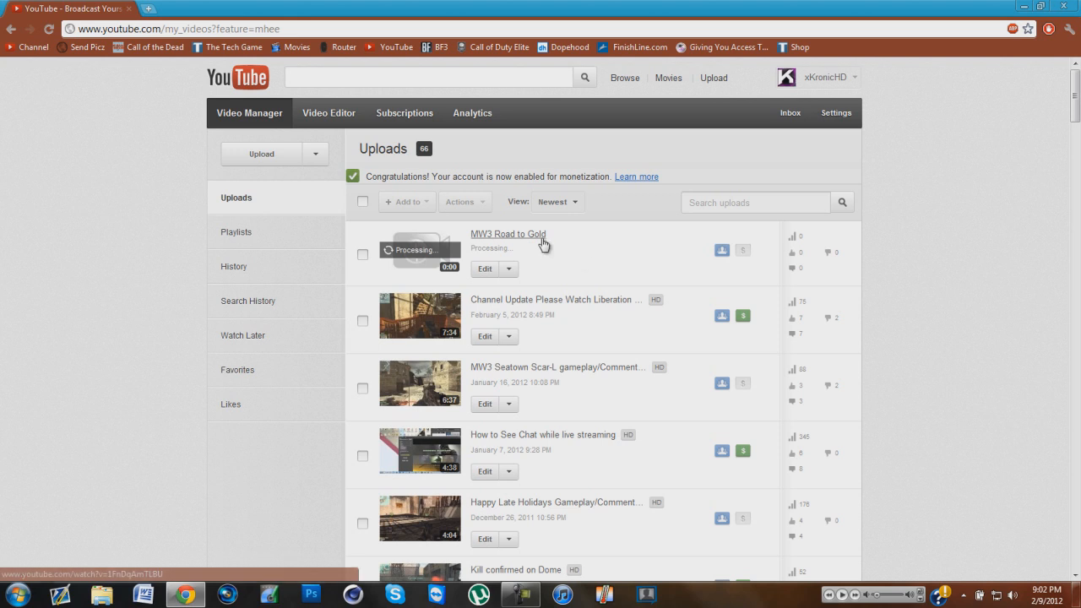
pyautogui.moveTo(640, 495)
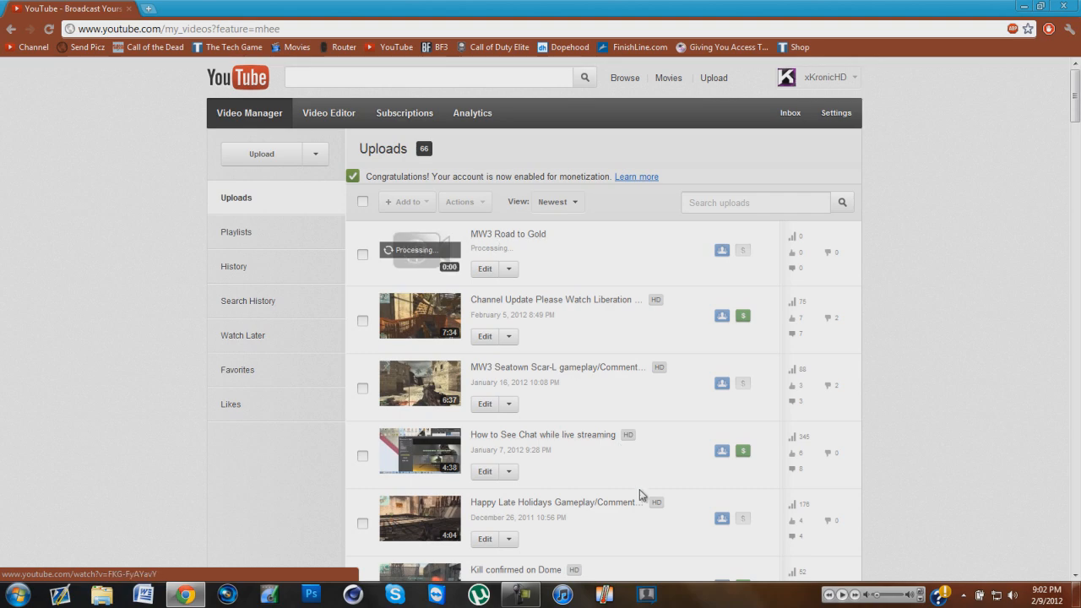